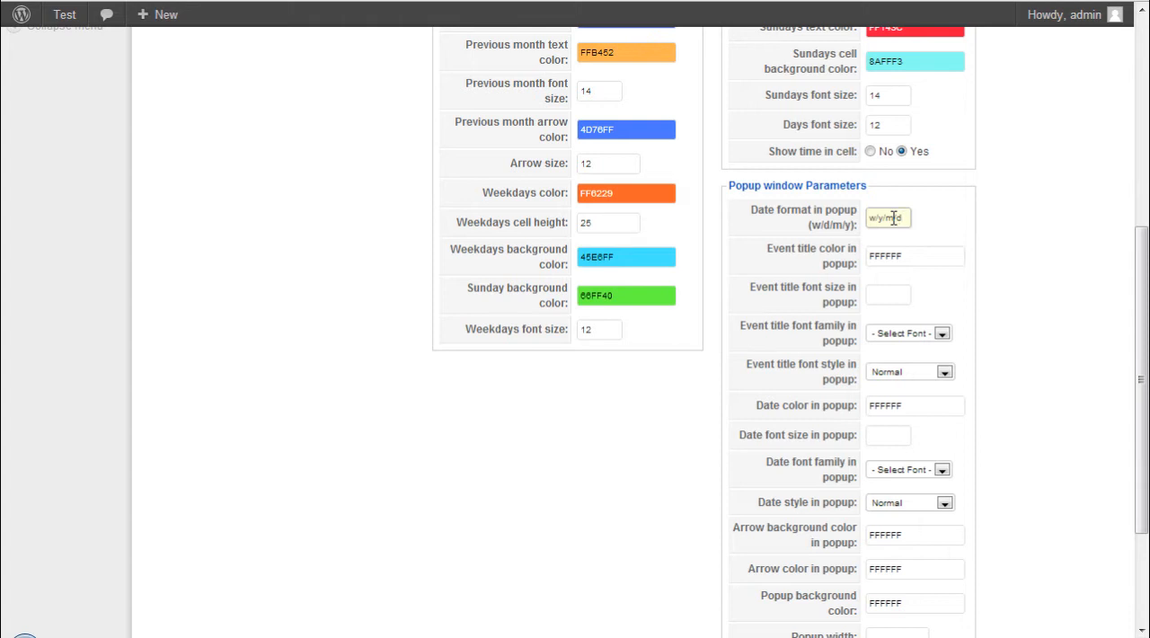
- Set the popup event title to green, font size 12, Arial font family
{"action": "left_click", "coordinate": [913, 255]}
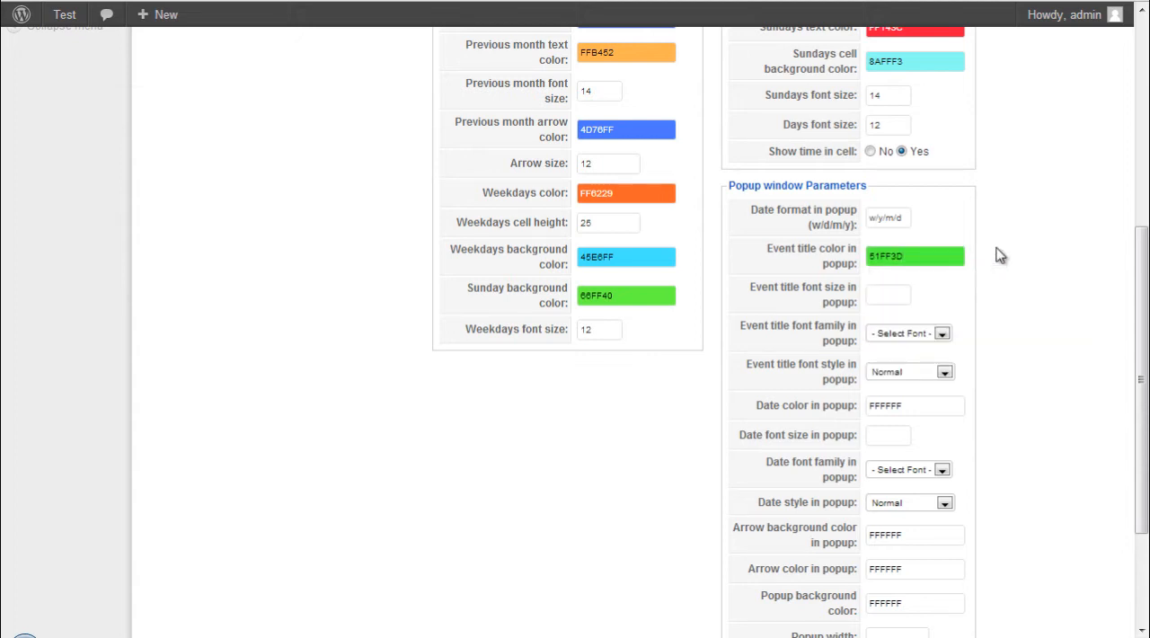
{"action": "left_click", "coordinate": [888, 295]}
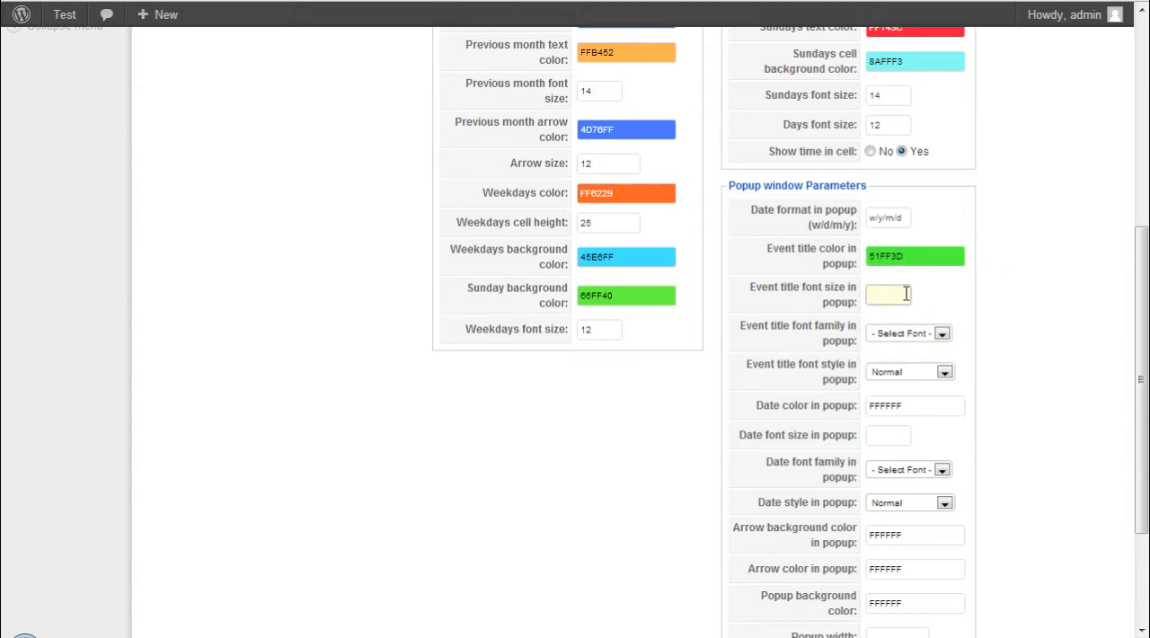
{"action": "type", "text": "12"}
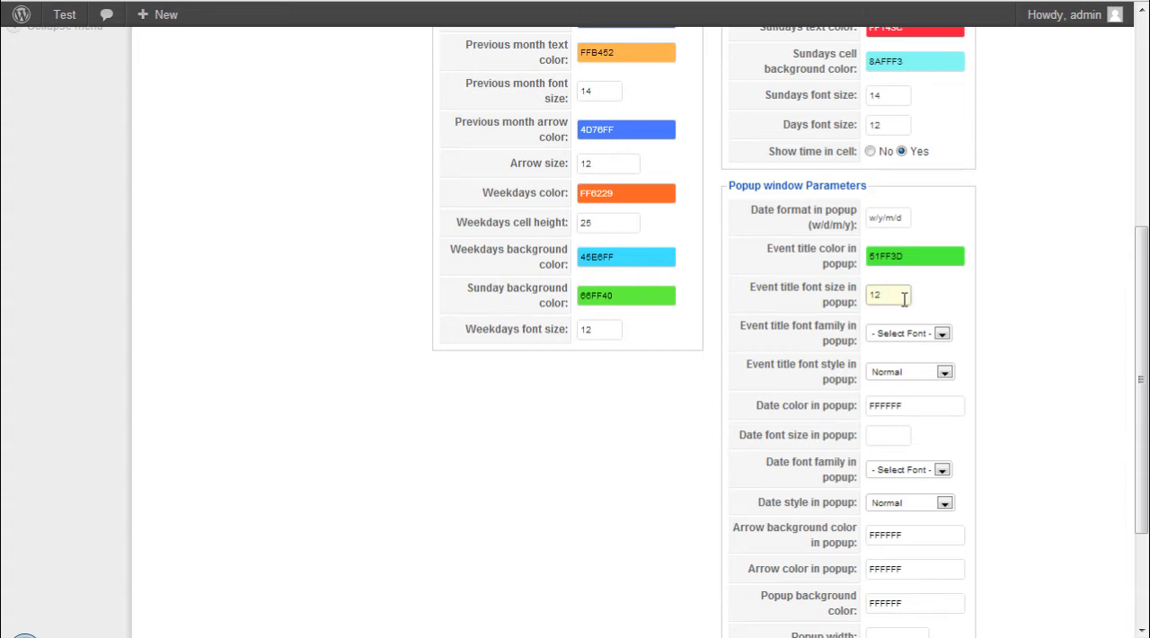
{"action": "left_click", "coordinate": [910, 333]}
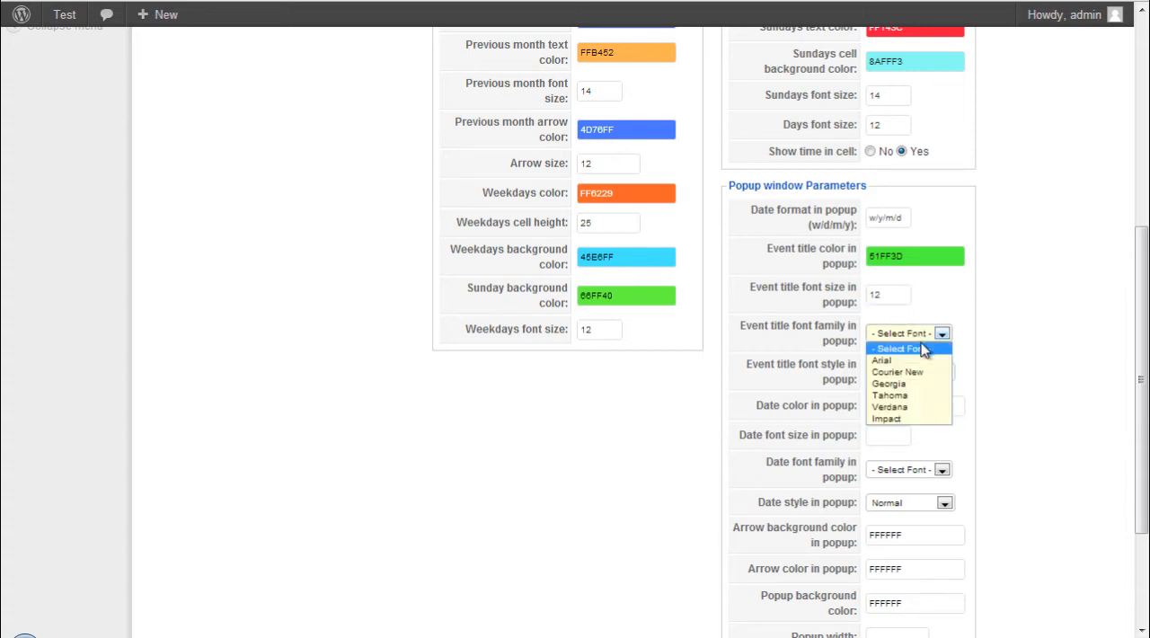
{"action": "left_click", "coordinate": [881, 359]}
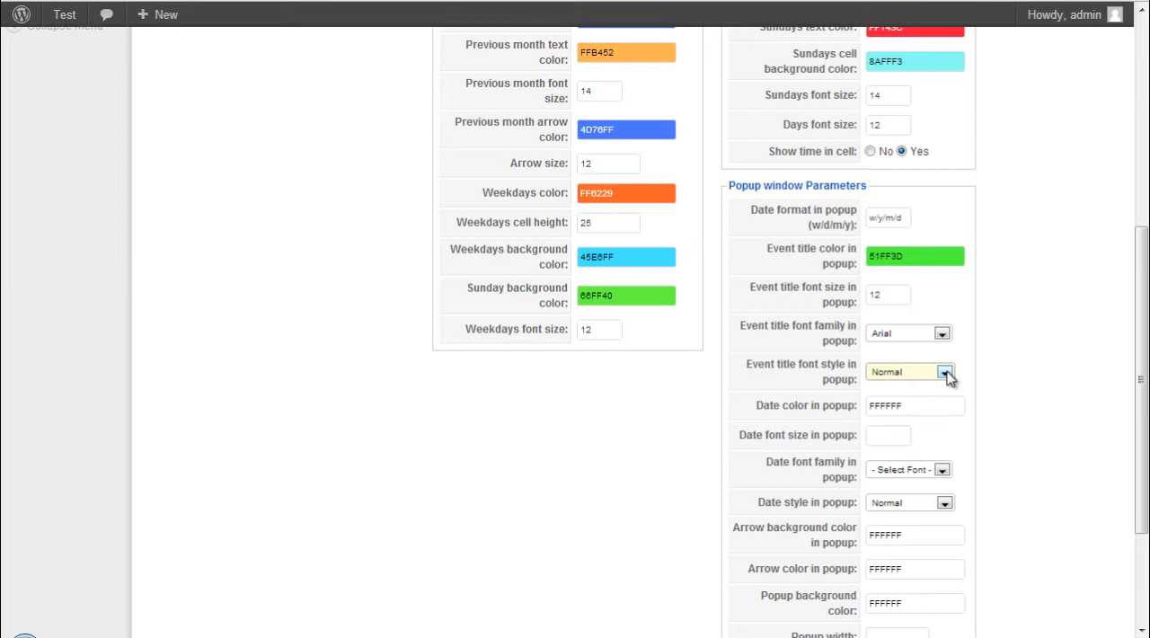
- Set the popup date to orange, size 16, Arial, Normal style, and a green arrow background
{"action": "left_click", "coordinate": [915, 407]}
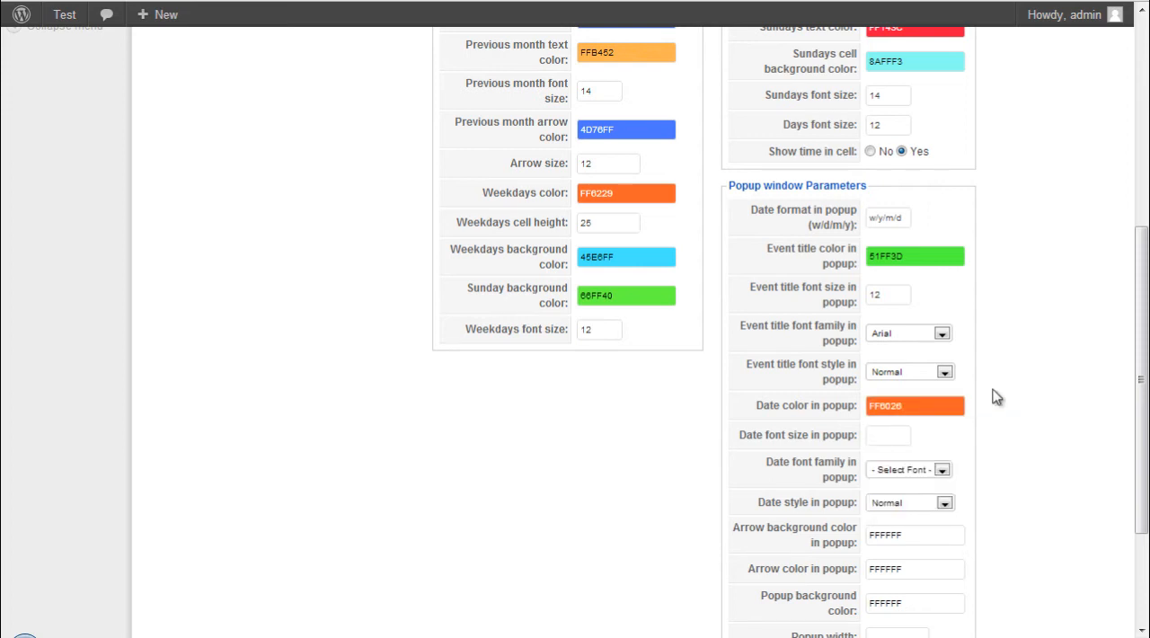
{"action": "left_click", "coordinate": [888, 435]}
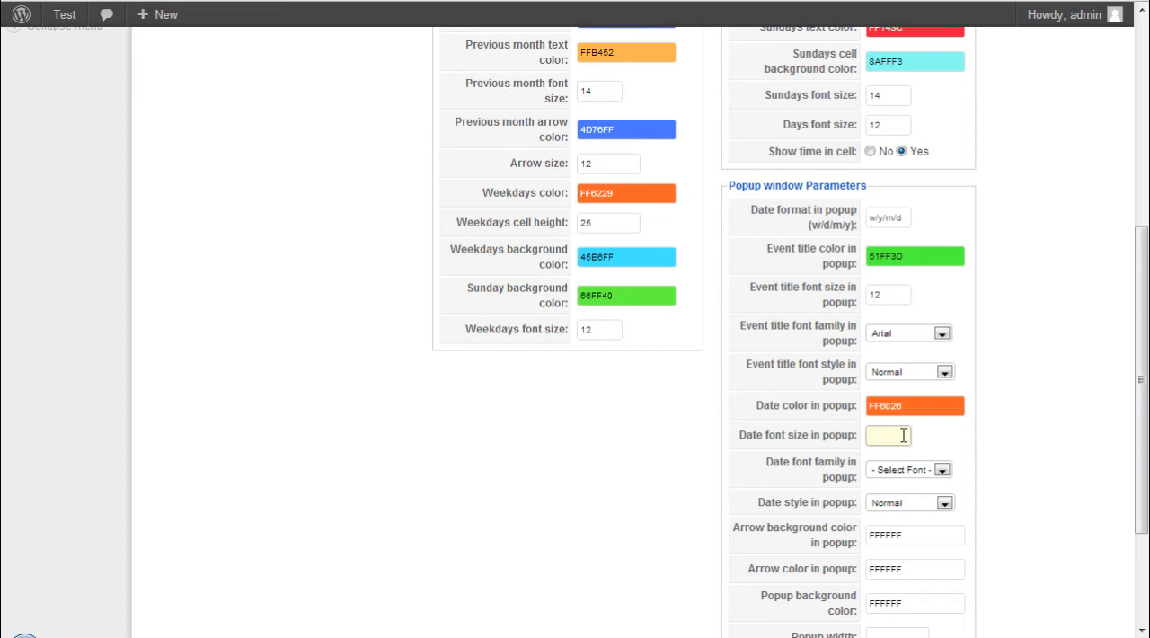
{"action": "type", "text": "16"}
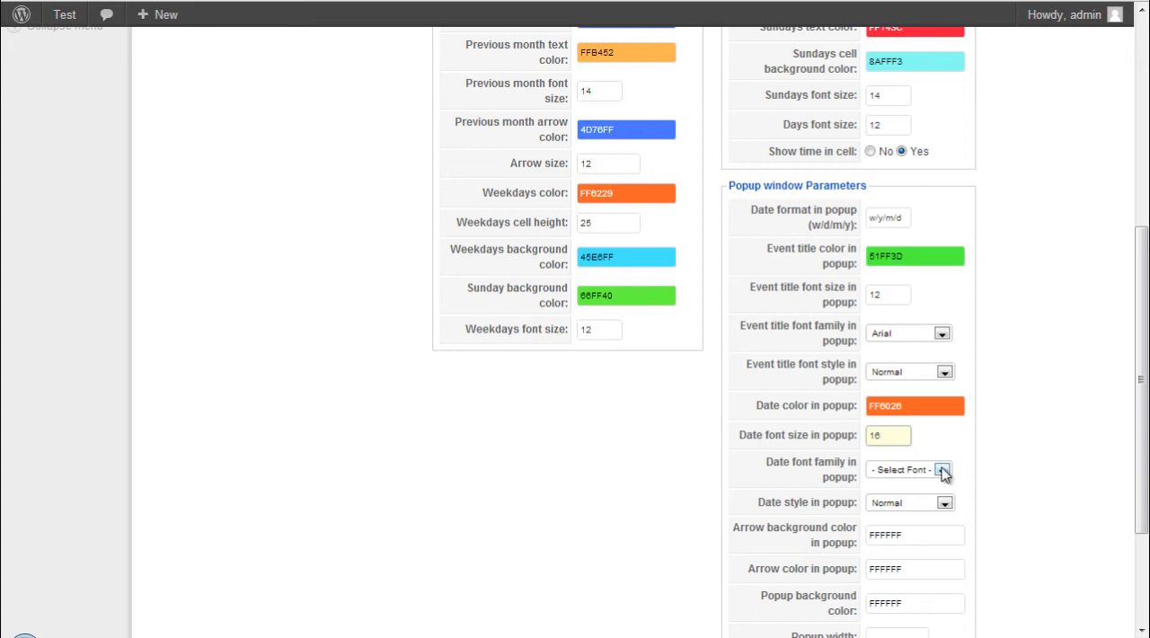
{"action": "left_click", "coordinate": [944, 469]}
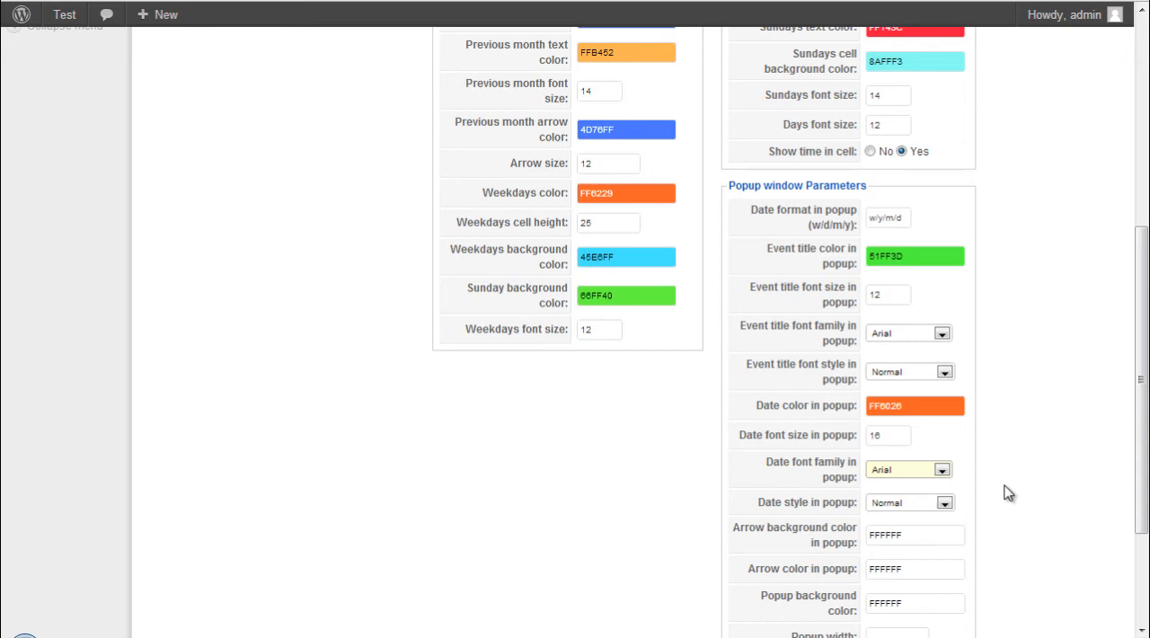
{"action": "left_click", "coordinate": [943, 504]}
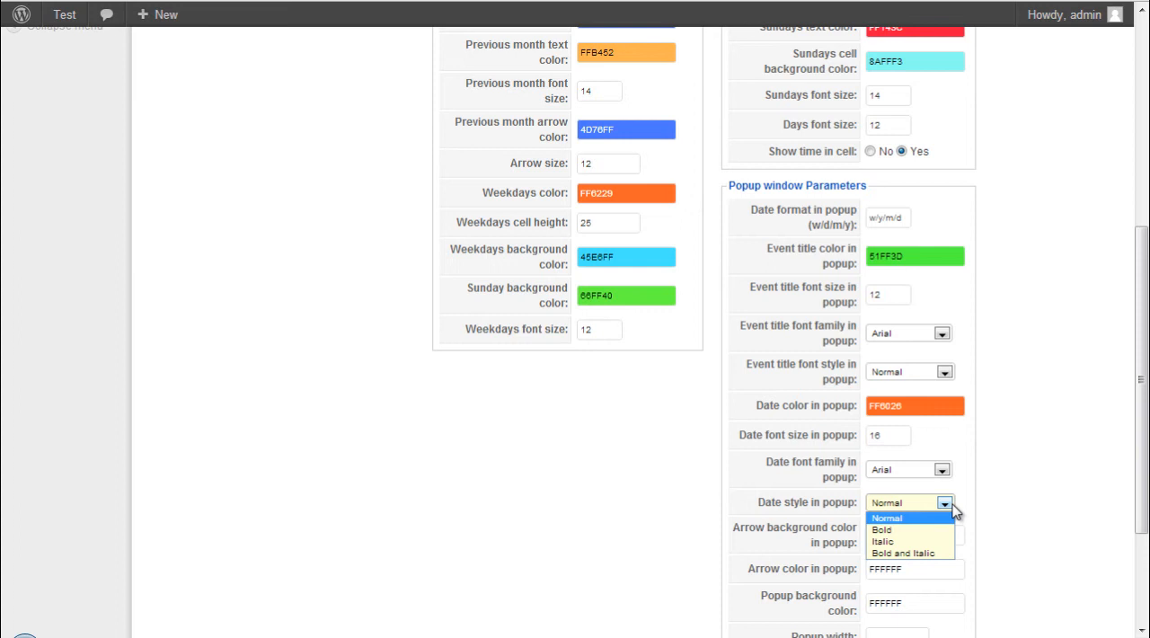
{"action": "left_click", "coordinate": [886, 518]}
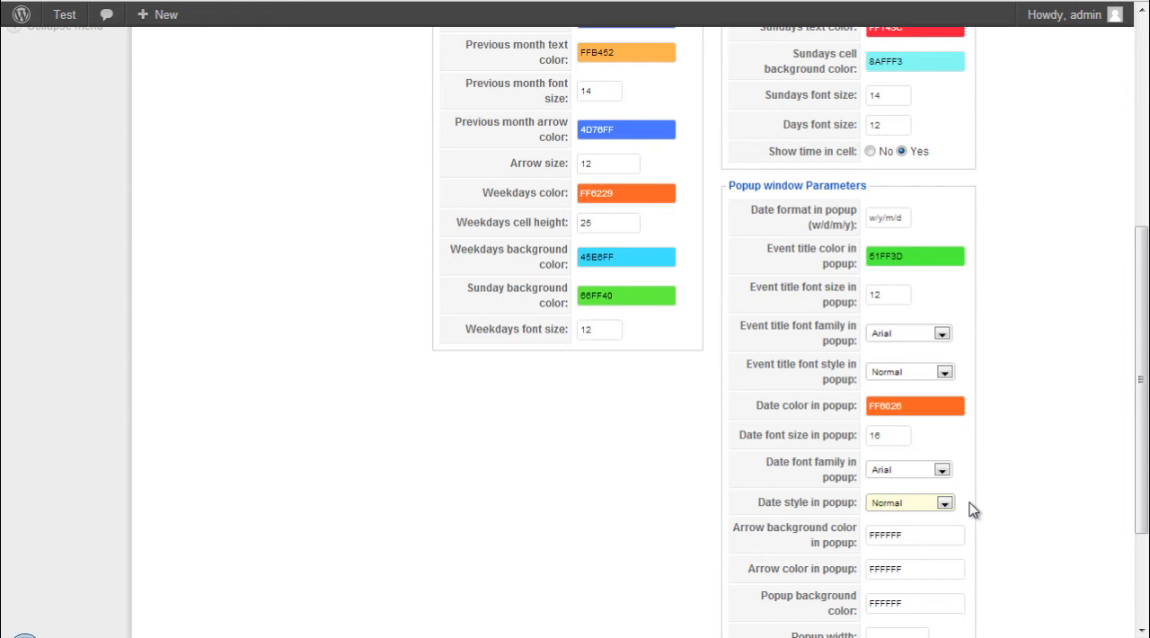
{"action": "left_click", "coordinate": [944, 503]}
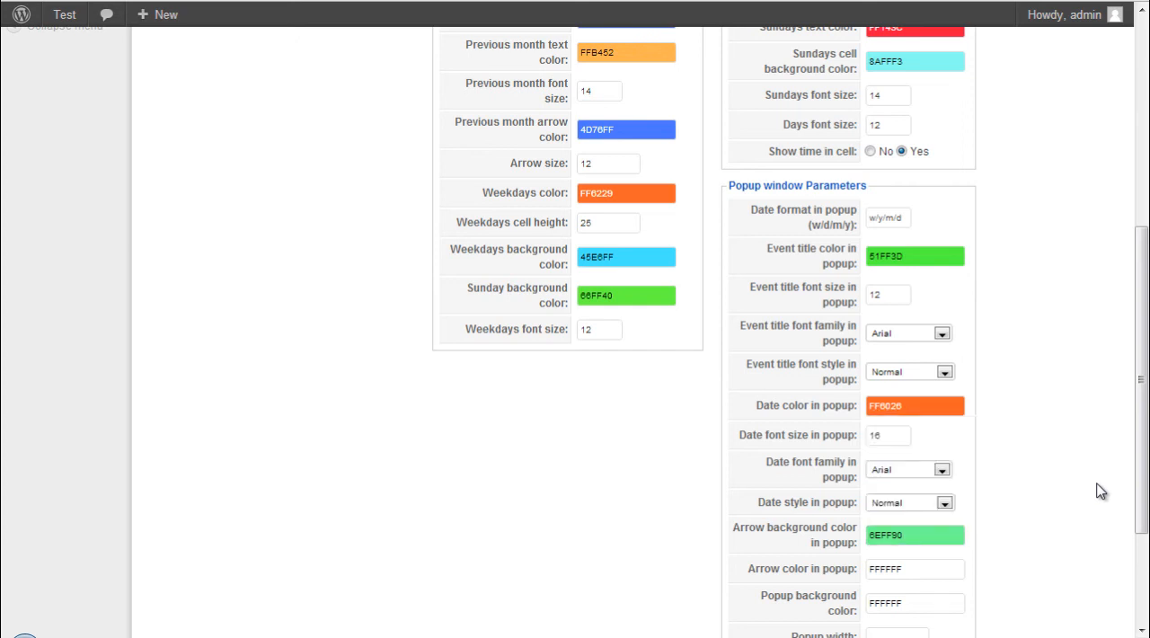
- Colour the popup arrow blue and the popup background pale yellow
{"action": "scroll", "scroll_direction": "down", "scroll_amount": 3}
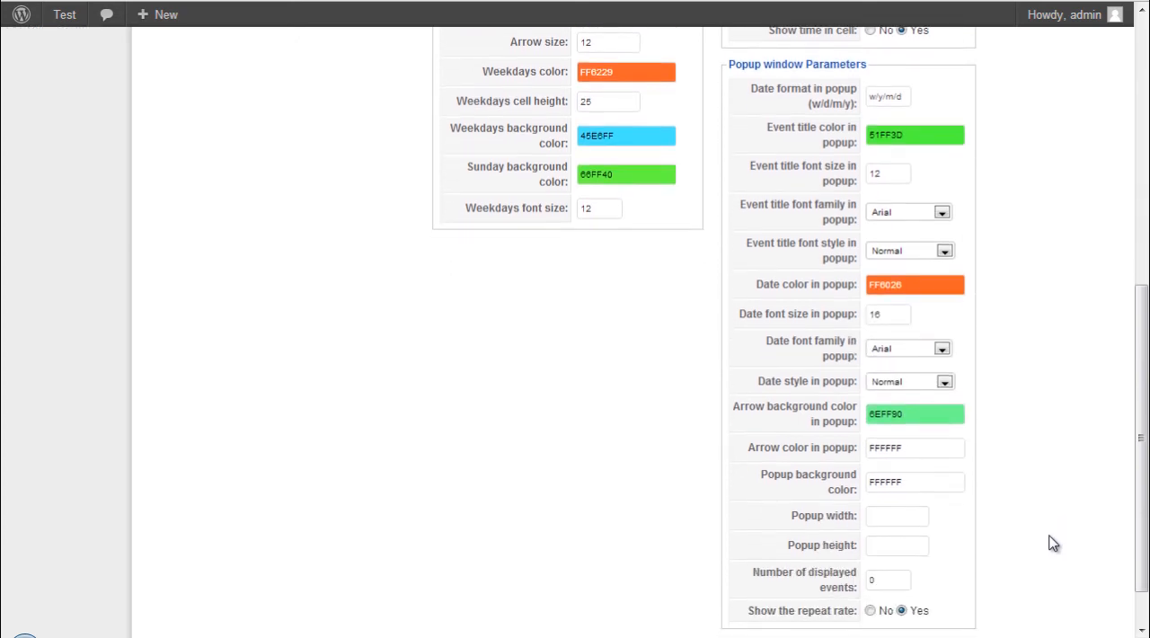
{"action": "left_click", "coordinate": [913, 482]}
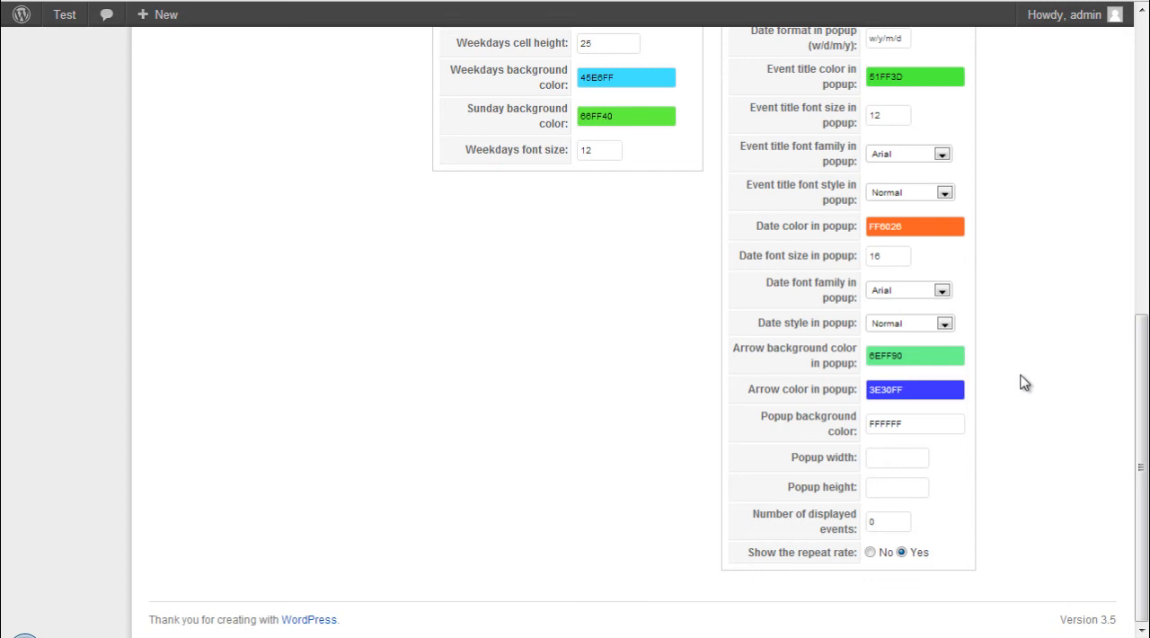
{"action": "left_click", "coordinate": [913, 424]}
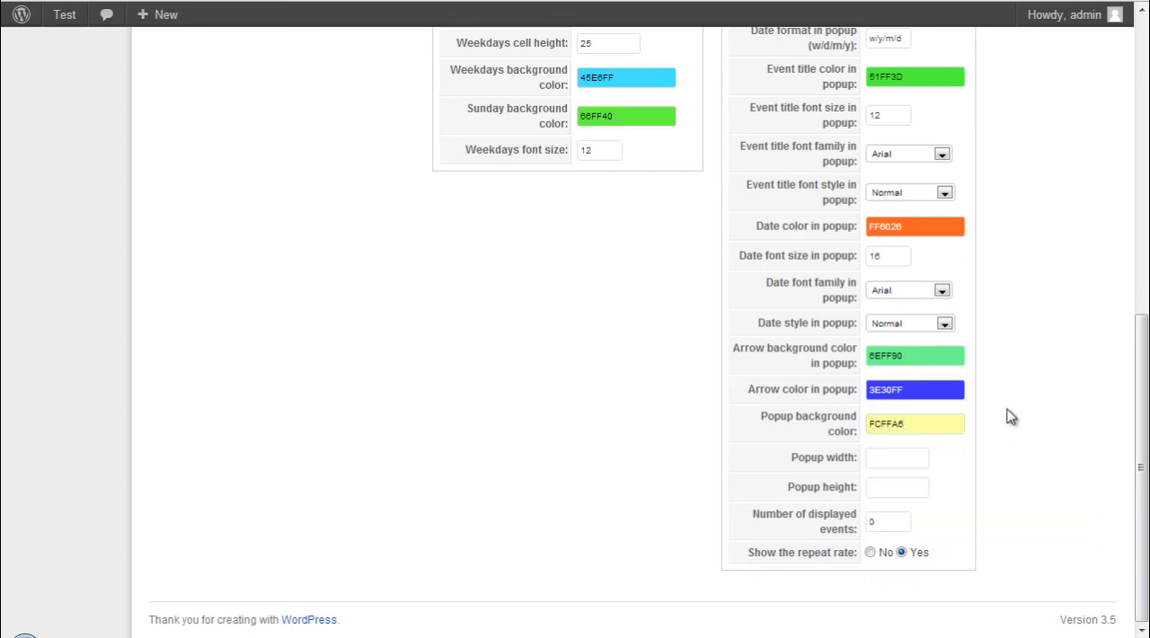
{"action": "mouse_move", "coordinate": [1010, 428]}
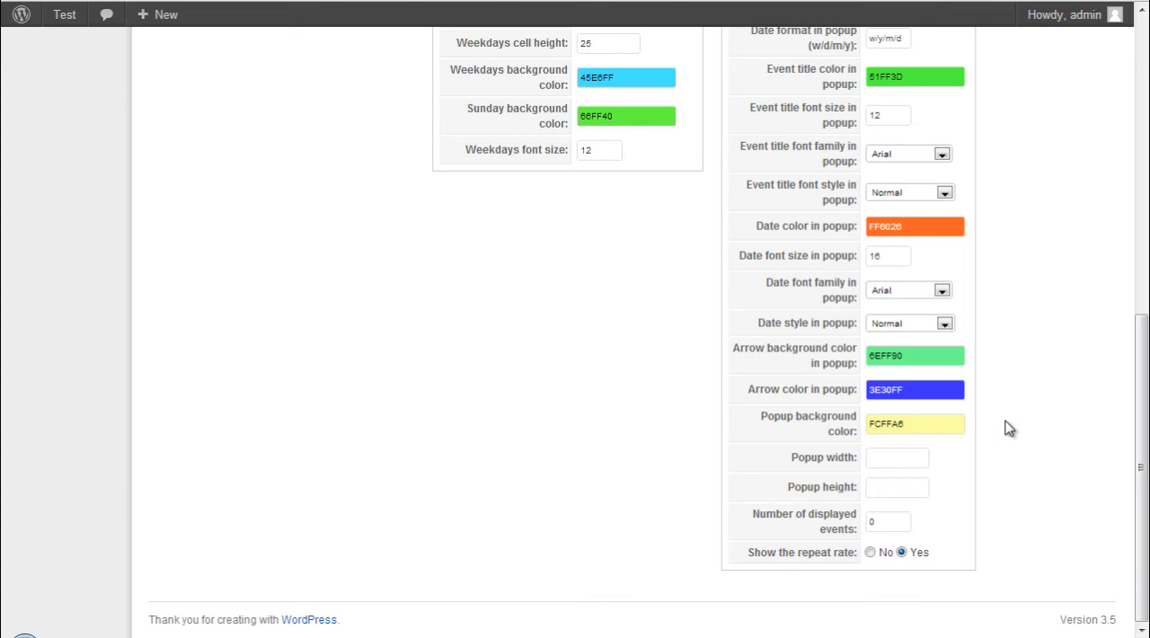
- Fill popup width 800 and popup height 600
{"action": "left_click", "coordinate": [895, 458]}
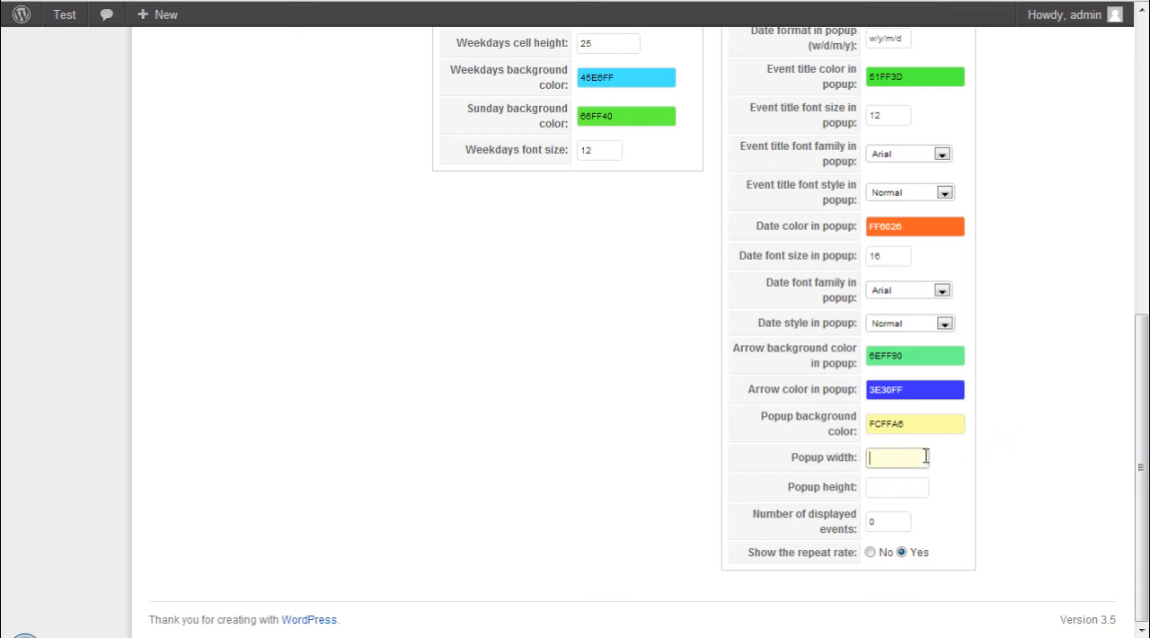
{"action": "type", "text": "800"}
{"action": "left_click", "coordinate": [899, 487]}
{"action": "type", "text": "6"}
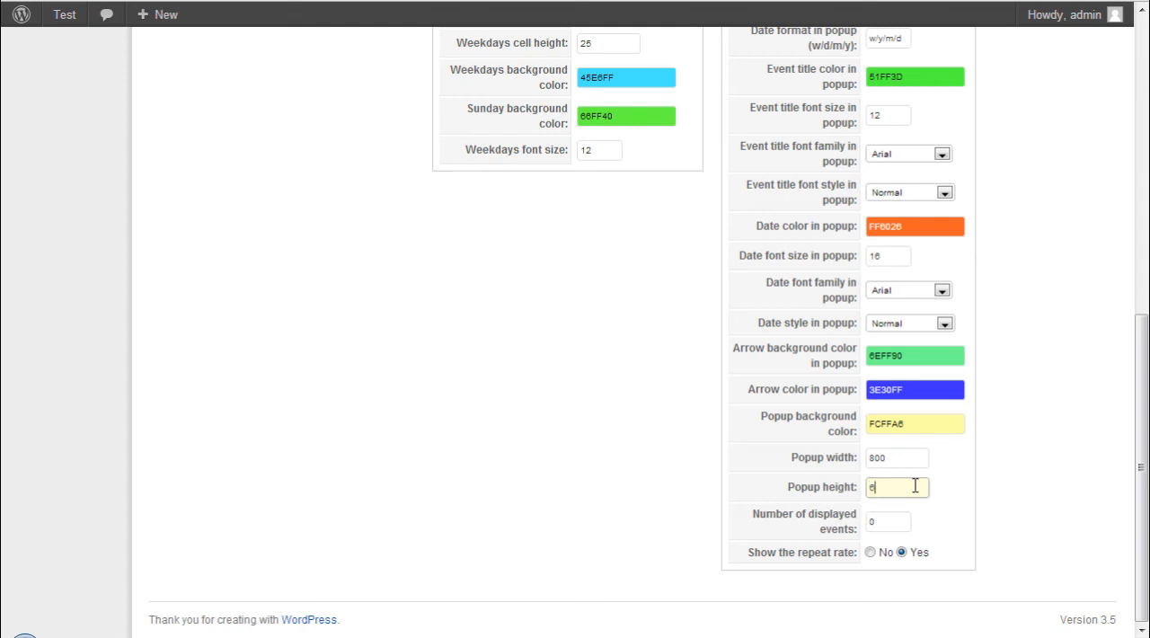
{"action": "type", "text": "00"}
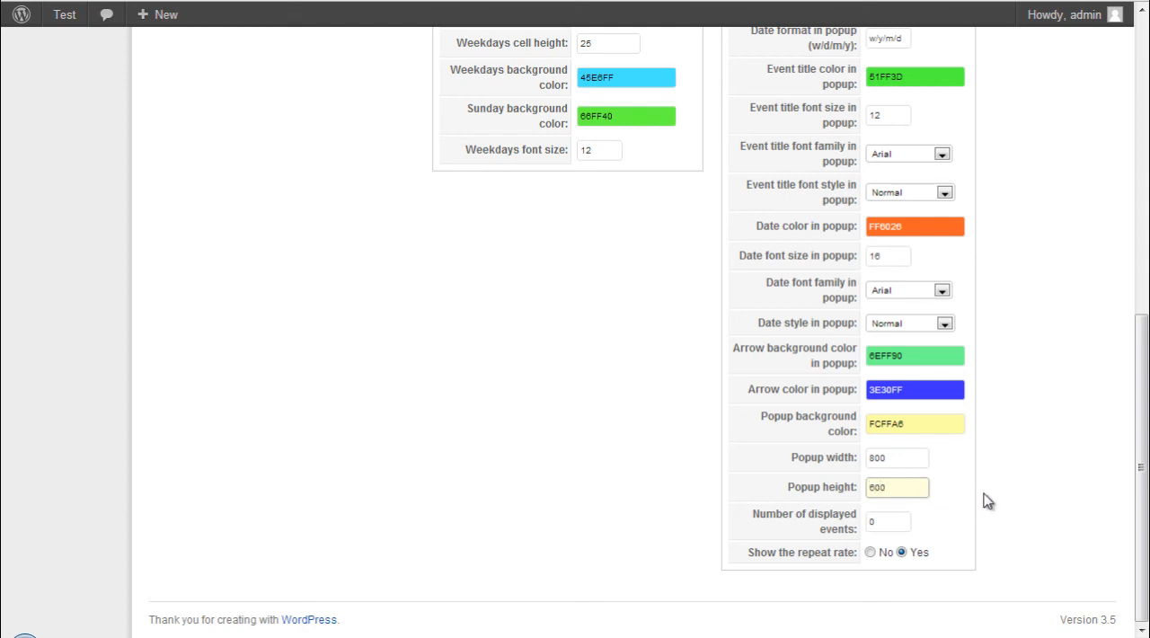
{"action": "left_click", "coordinate": [897, 485]}
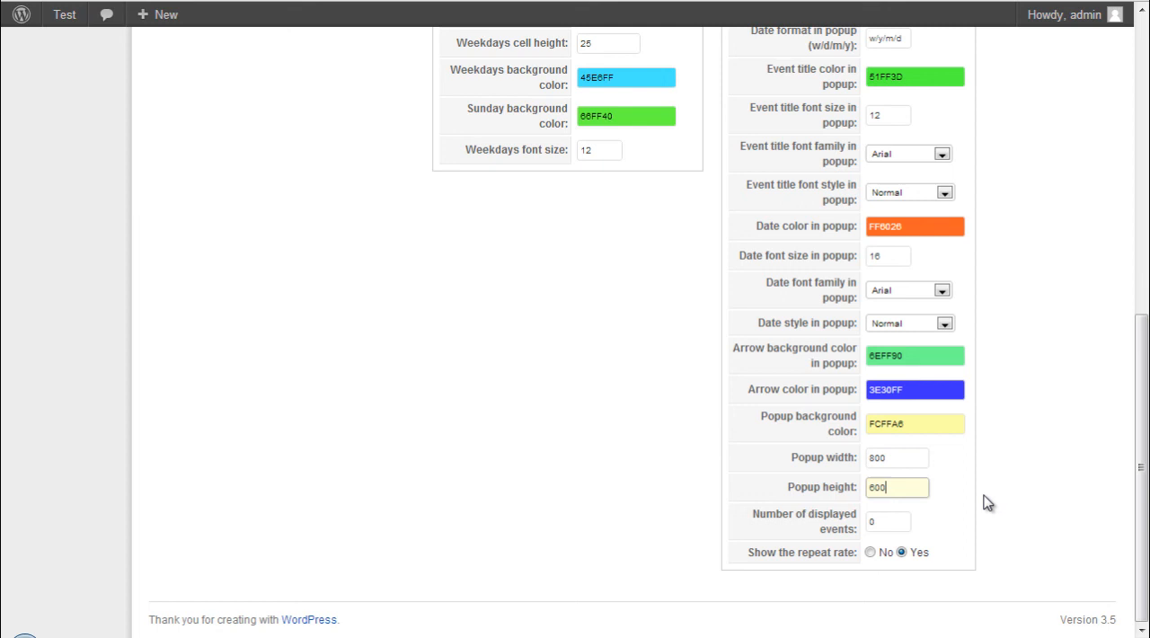
{"action": "mouse_move", "coordinate": [939, 525]}
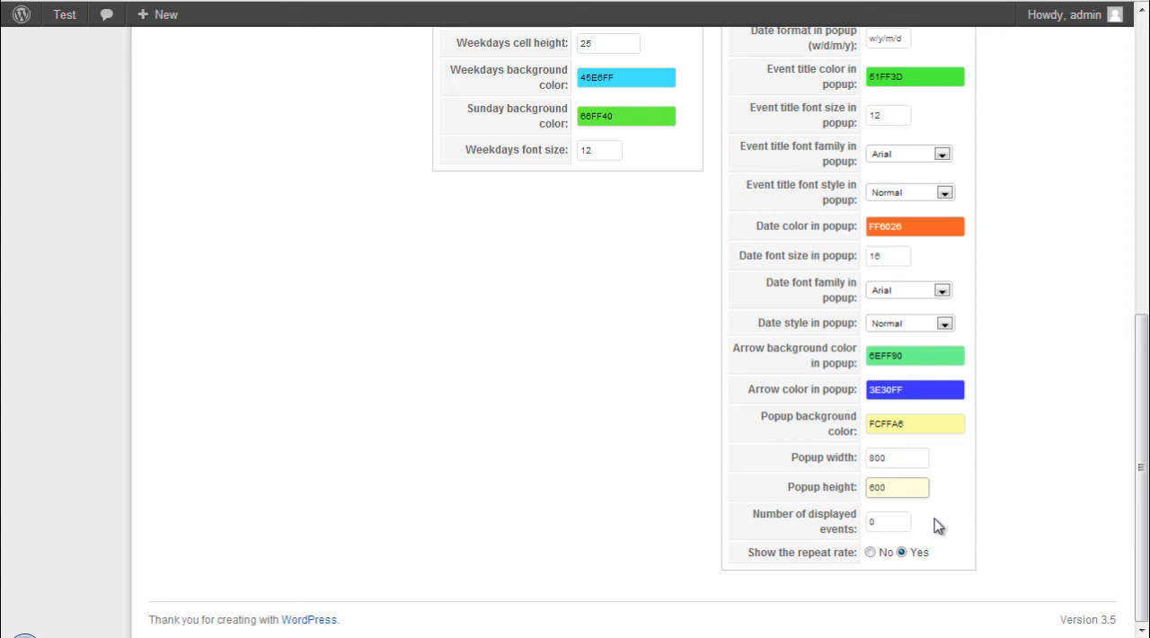
{"action": "left_click", "coordinate": [897, 487]}
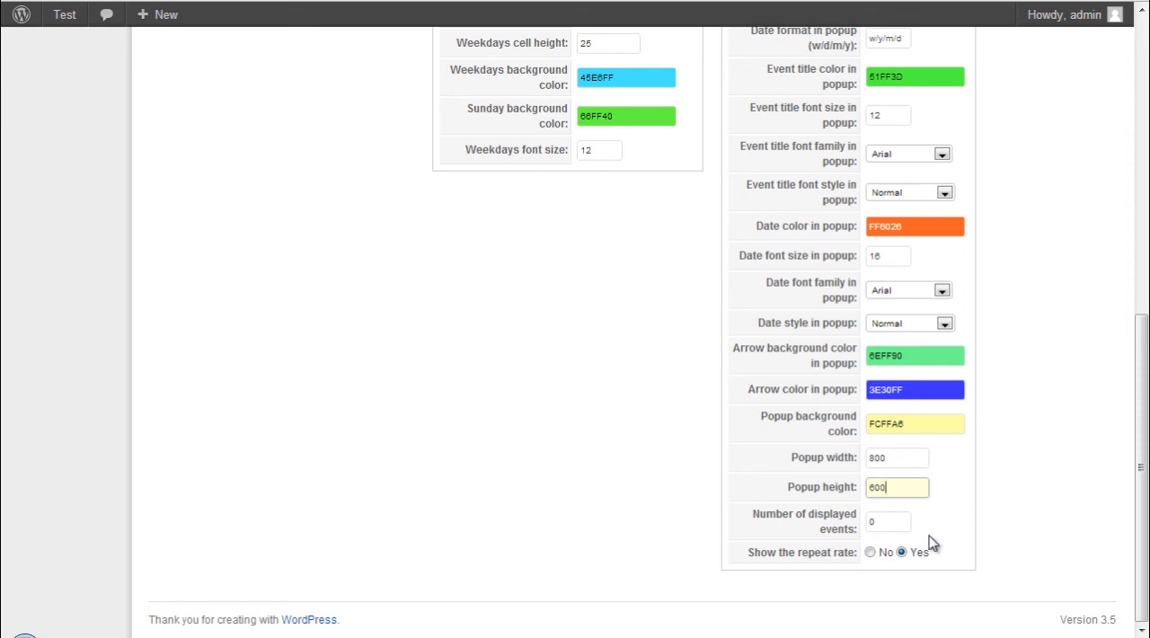
{"action": "mouse_move", "coordinate": [1010, 545]}
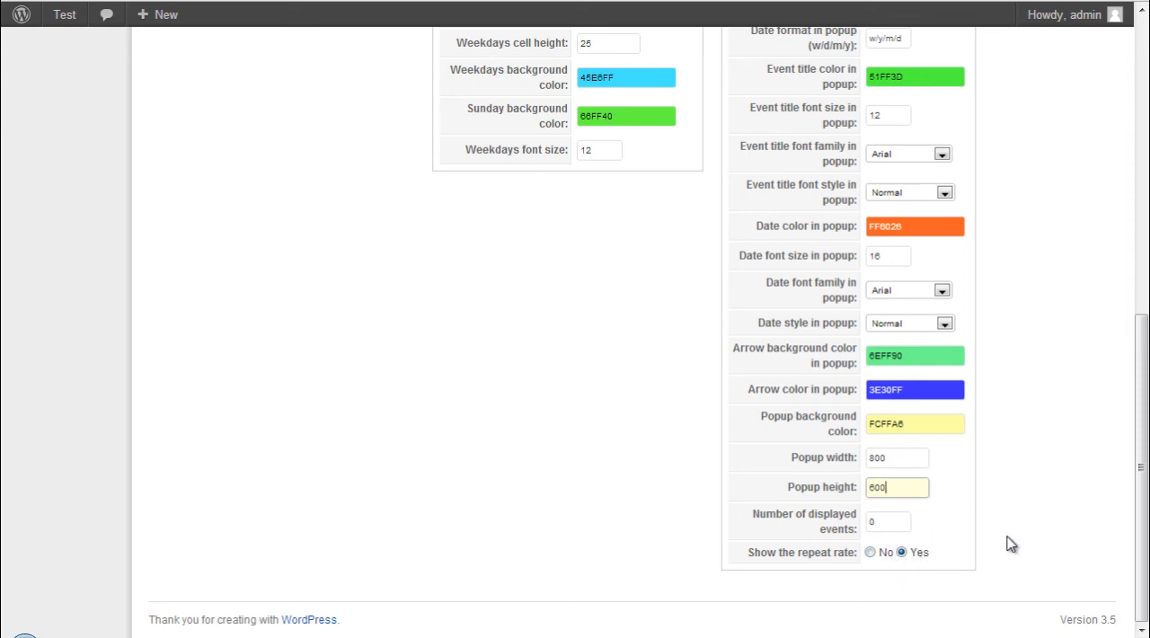